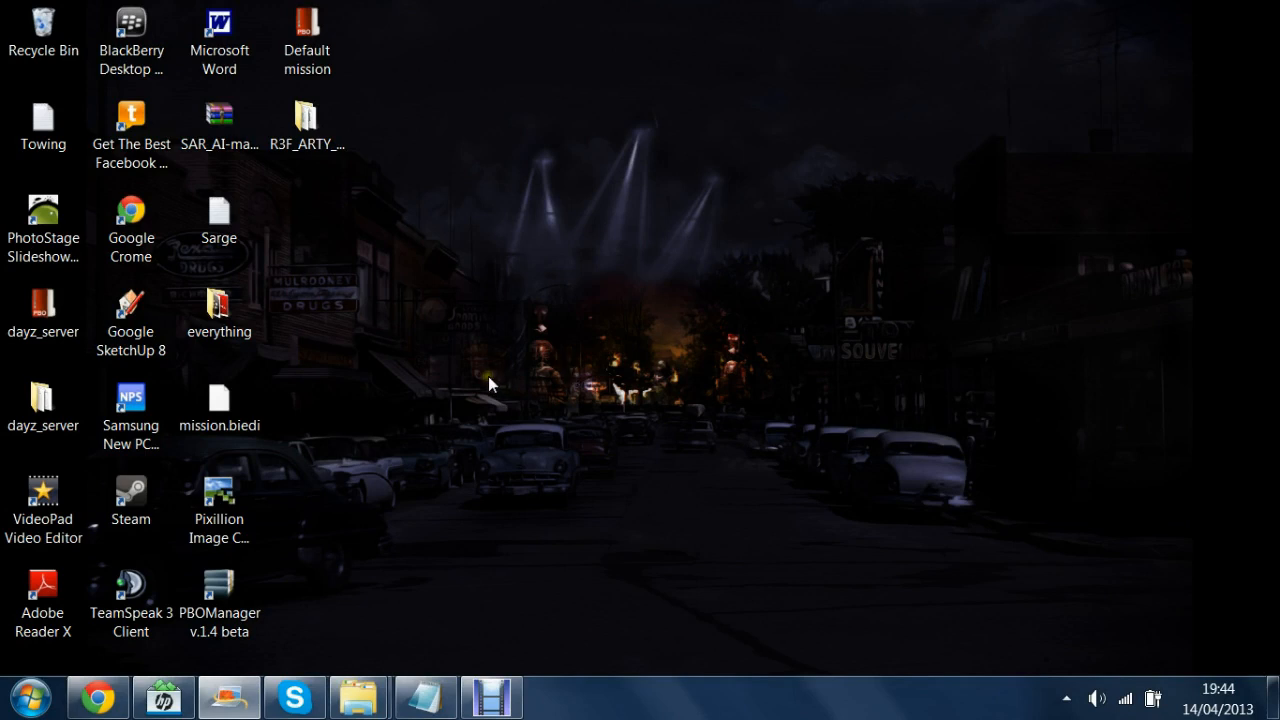
mouse_move(372, 98)
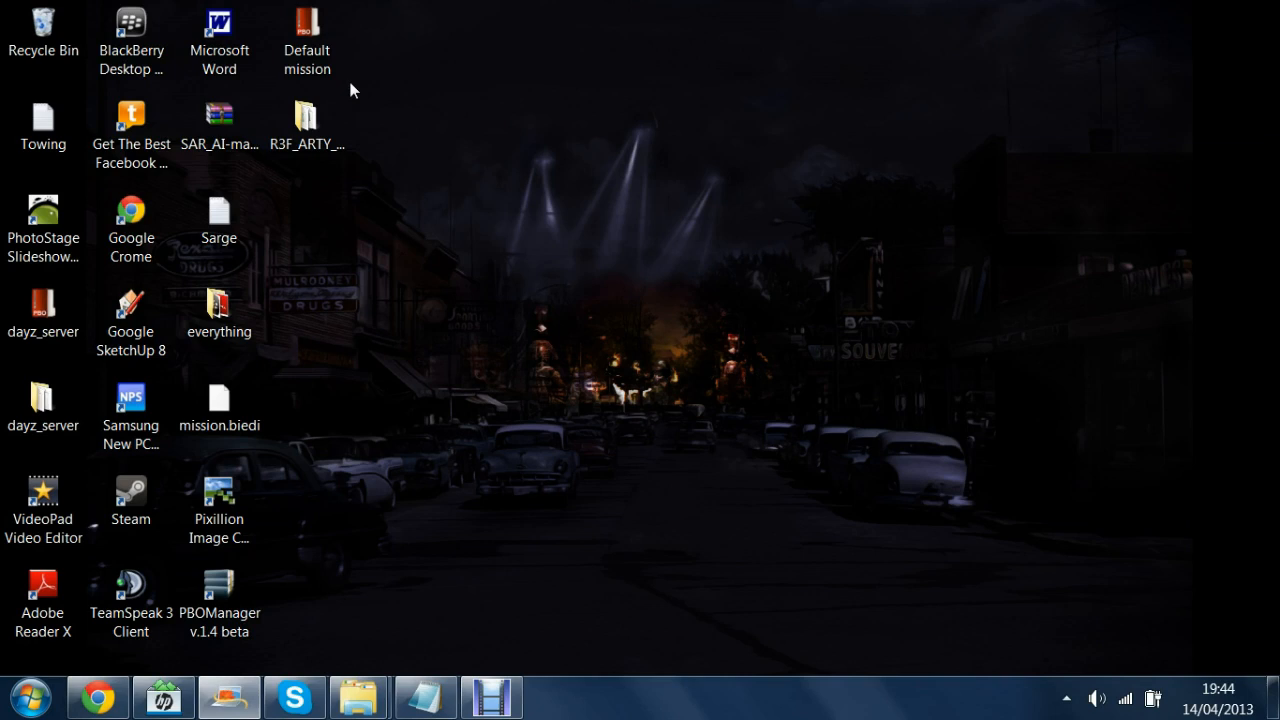
mouse_move(352, 168)
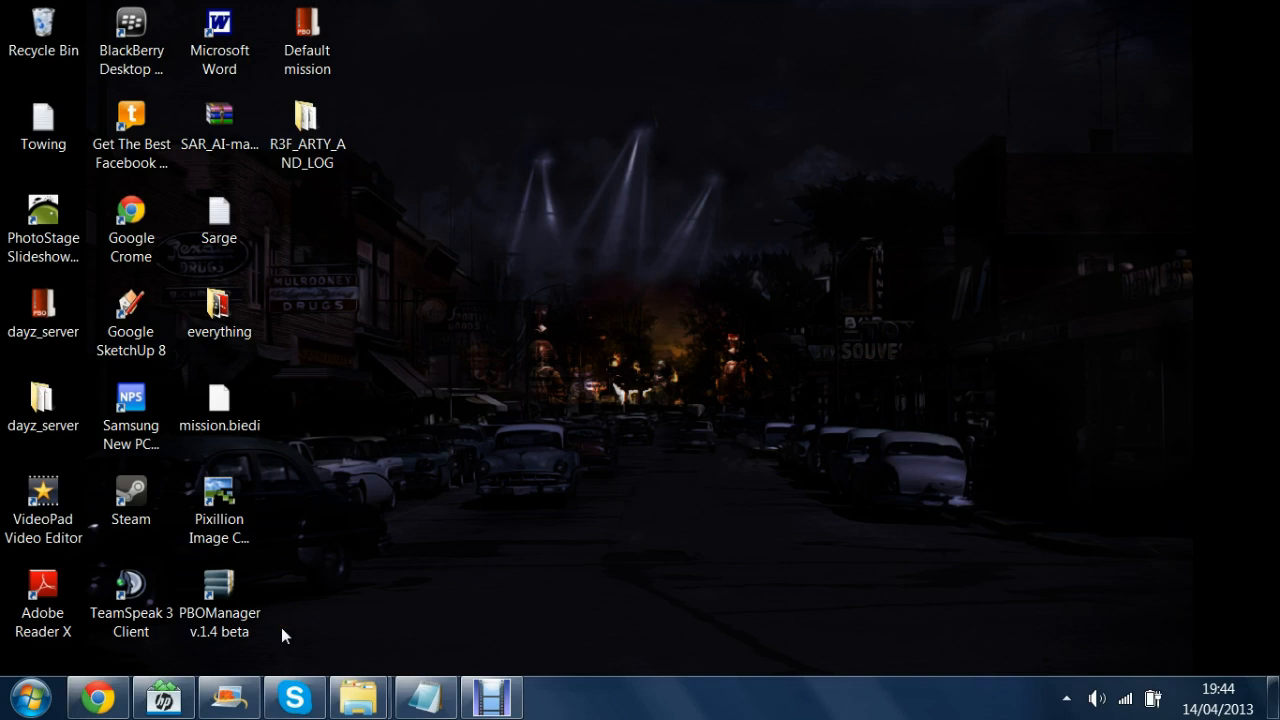
Step: Unpack the Default mission PBO into a desktop folder and dismiss the PBO console
left_click(336, 88)
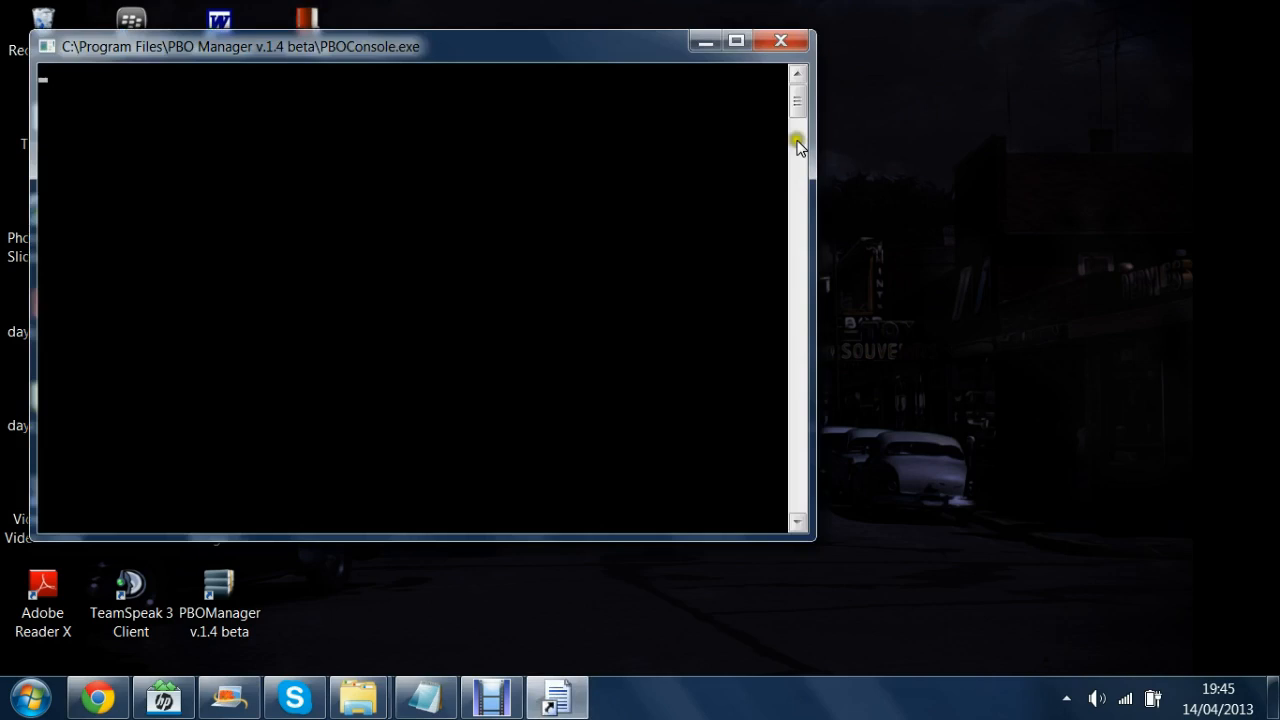
left_click(780, 40)
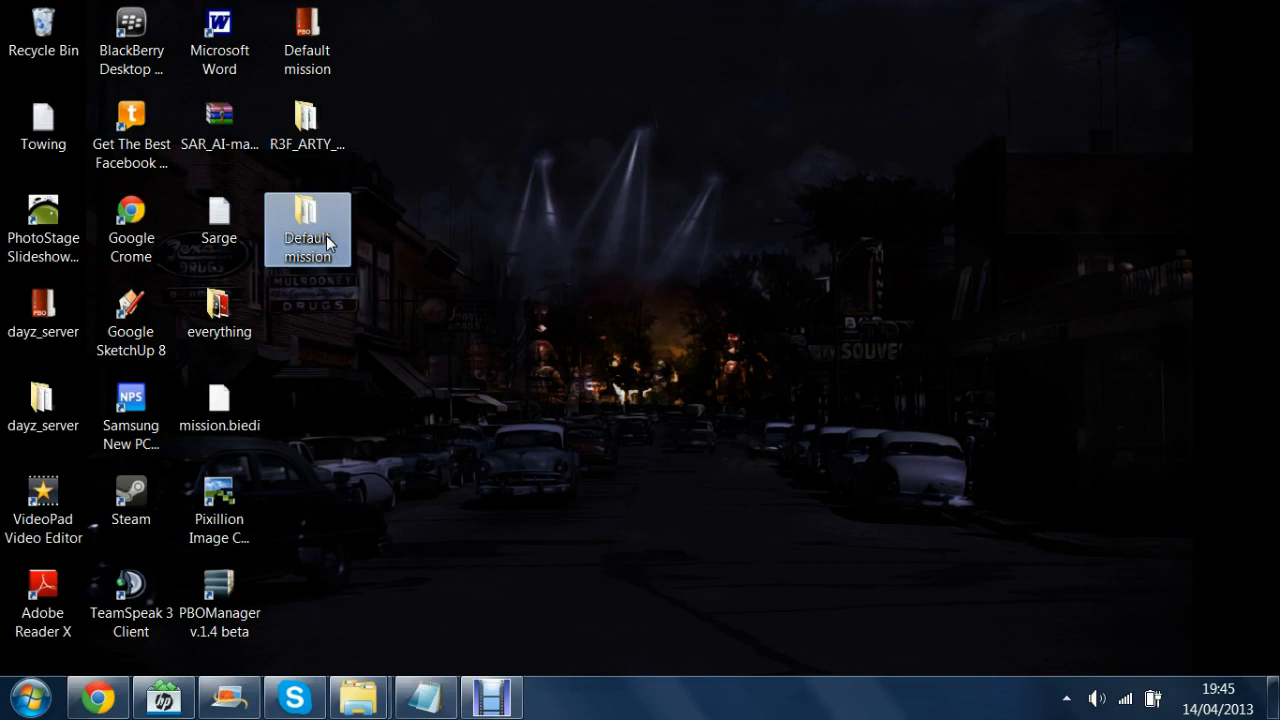
Step: Move R3F_ARTY_AND_LOG into the Default mission folder and edit init.sqf with Notepad++
double_click(308, 230)
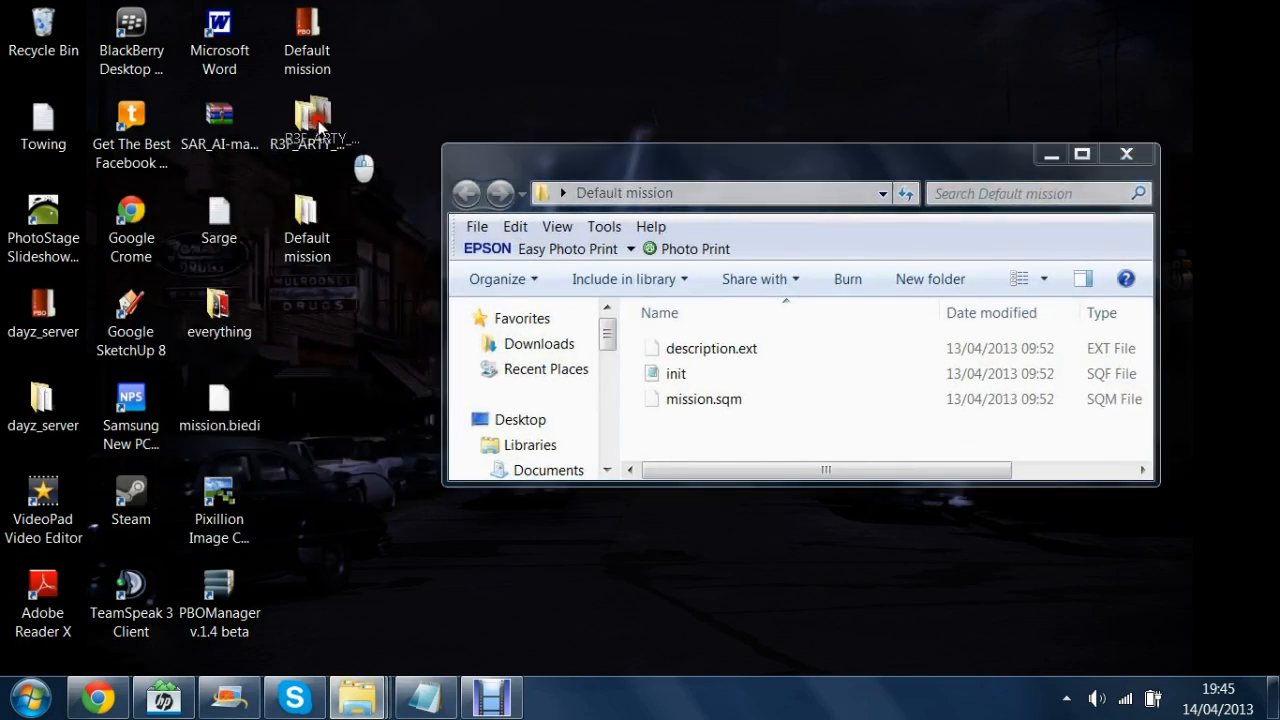
left_click_drag(308, 120, 700, 436)
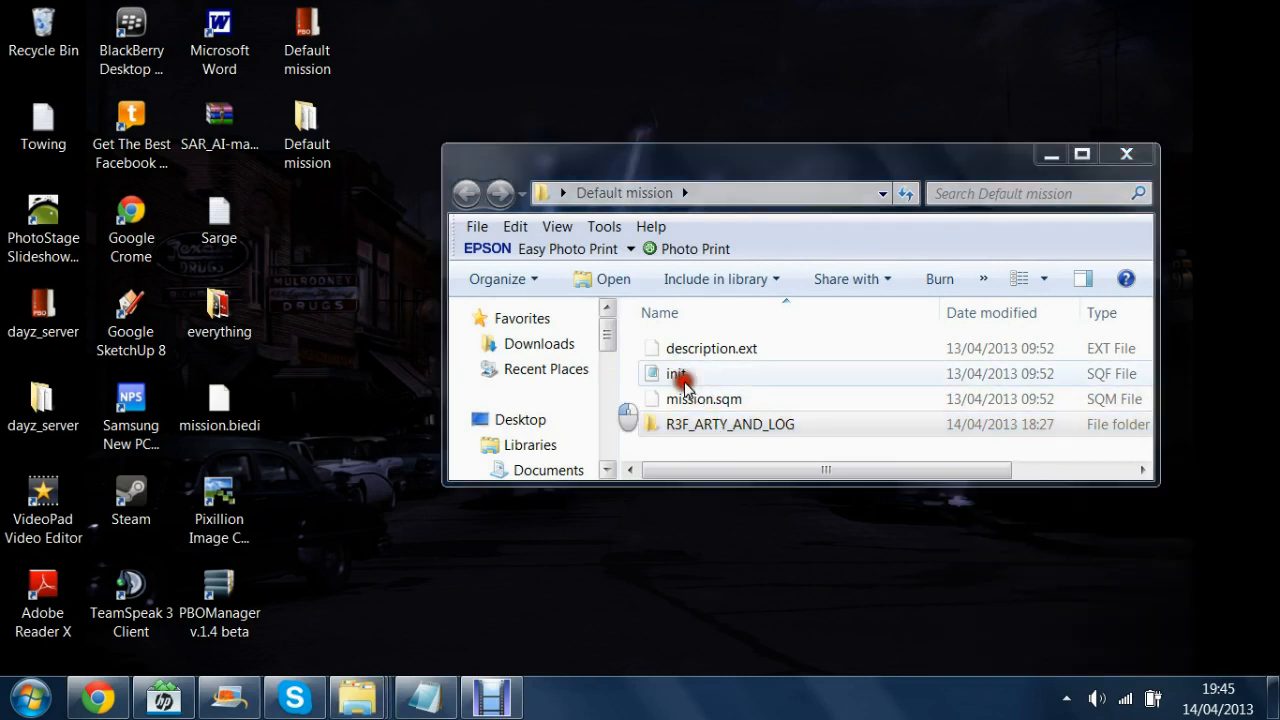
right_click(678, 374)
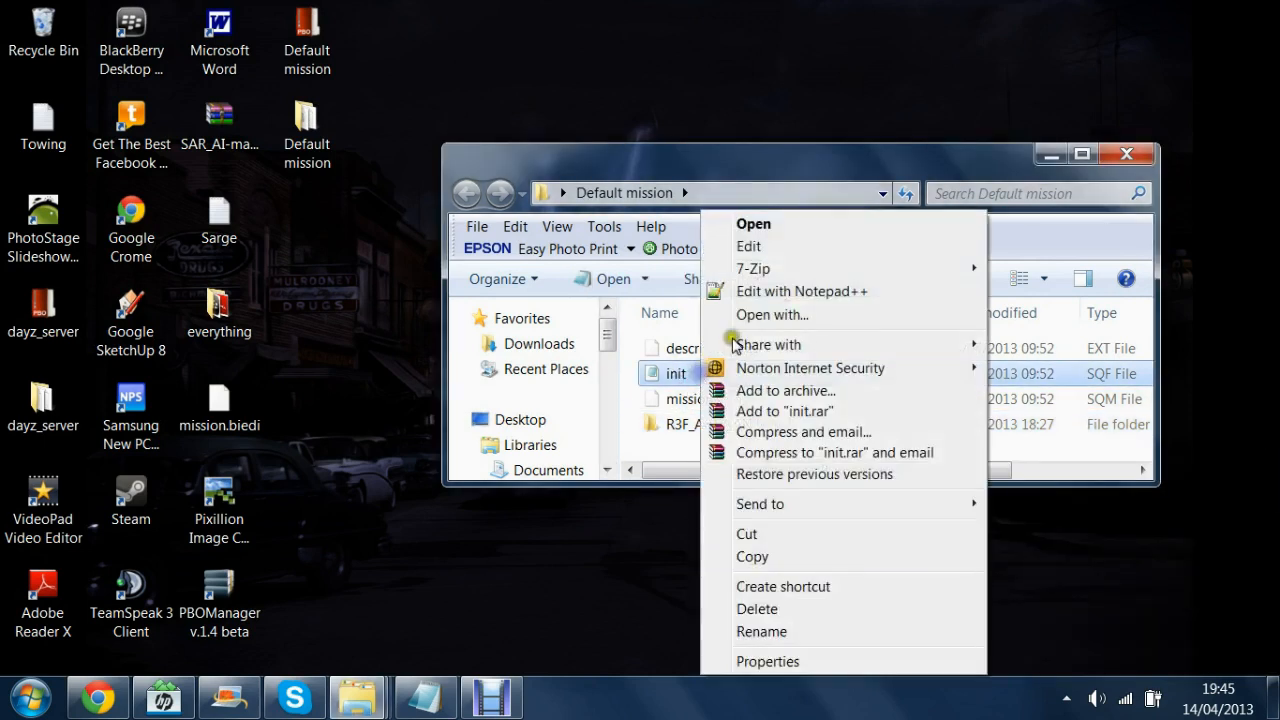
left_click(802, 292)
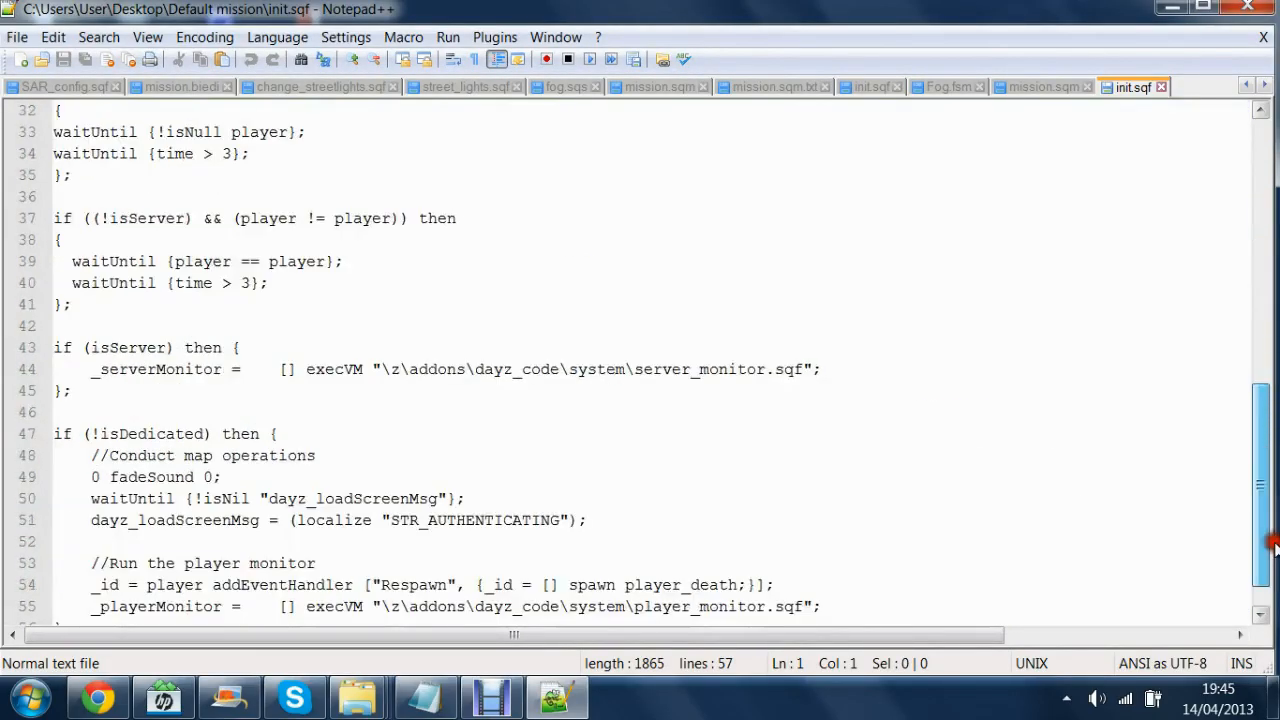
Step: Append the R3F comment and execVM "R3F_ARTY_AND_LOG\init.sqf" from the Towing notes to init.sqf, saving on close
left_click(424, 694)
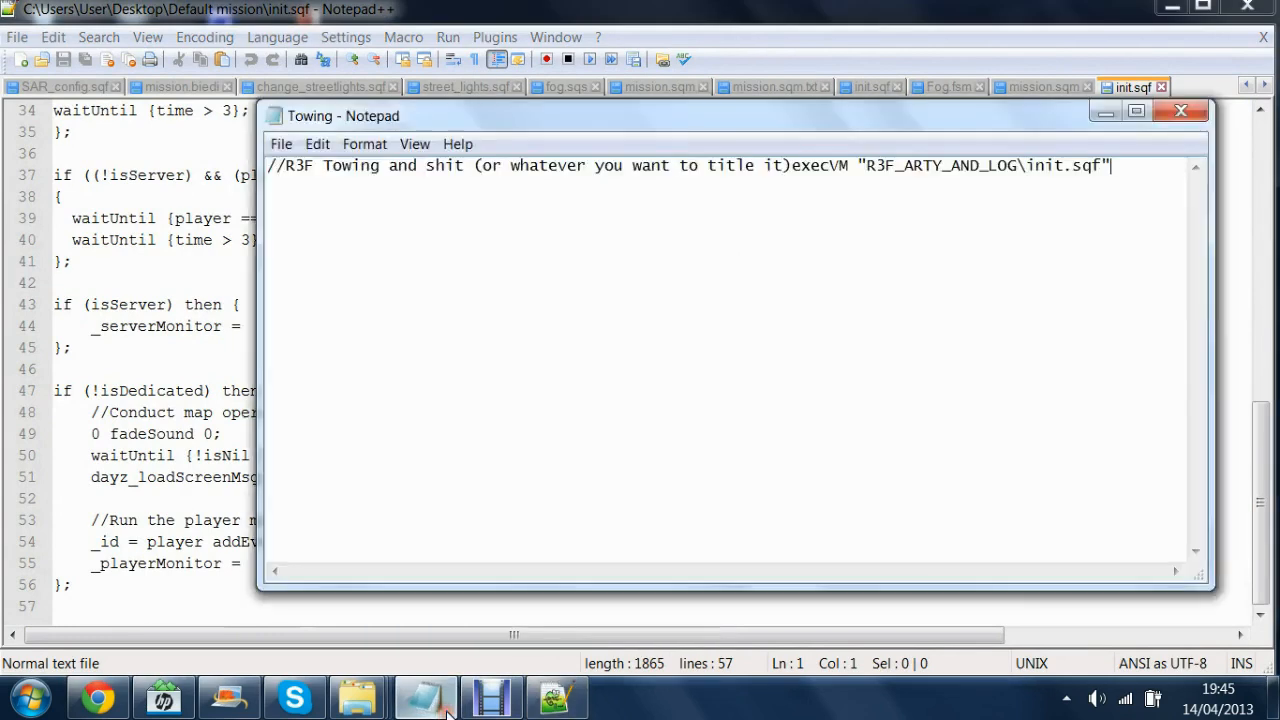
left_click_drag(432, 164, 1110, 164)
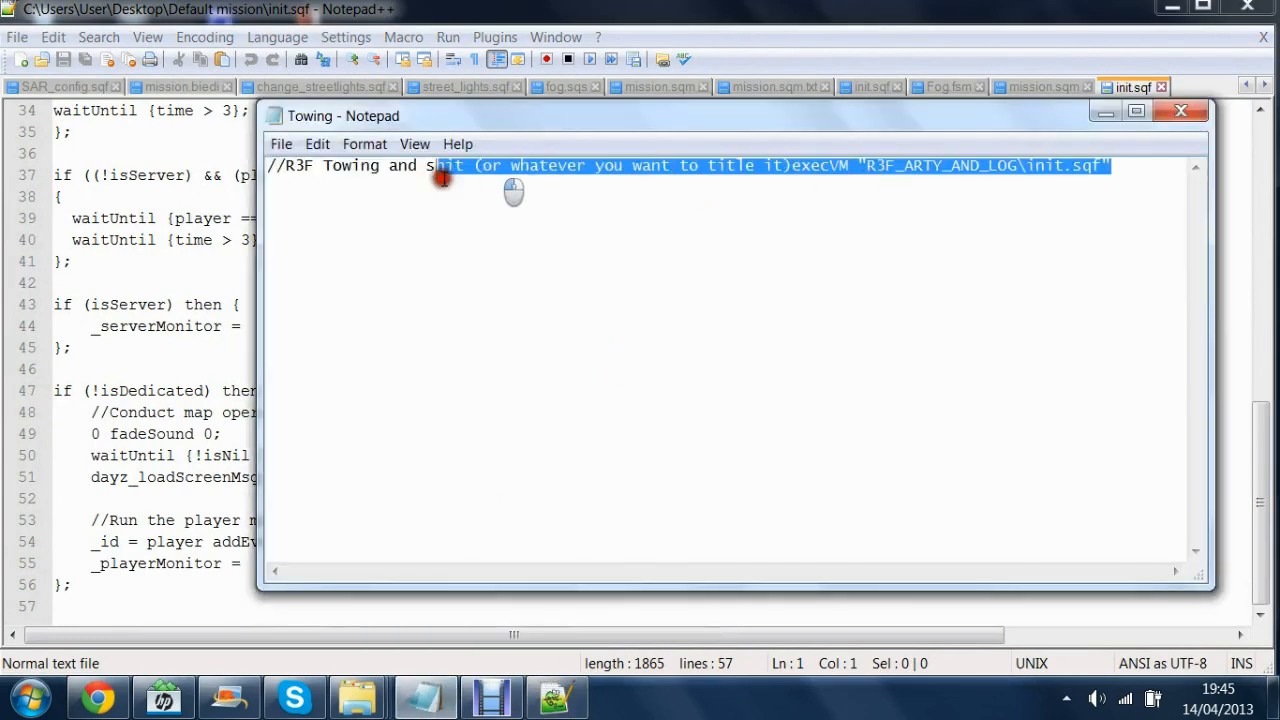
right_click(440, 178)
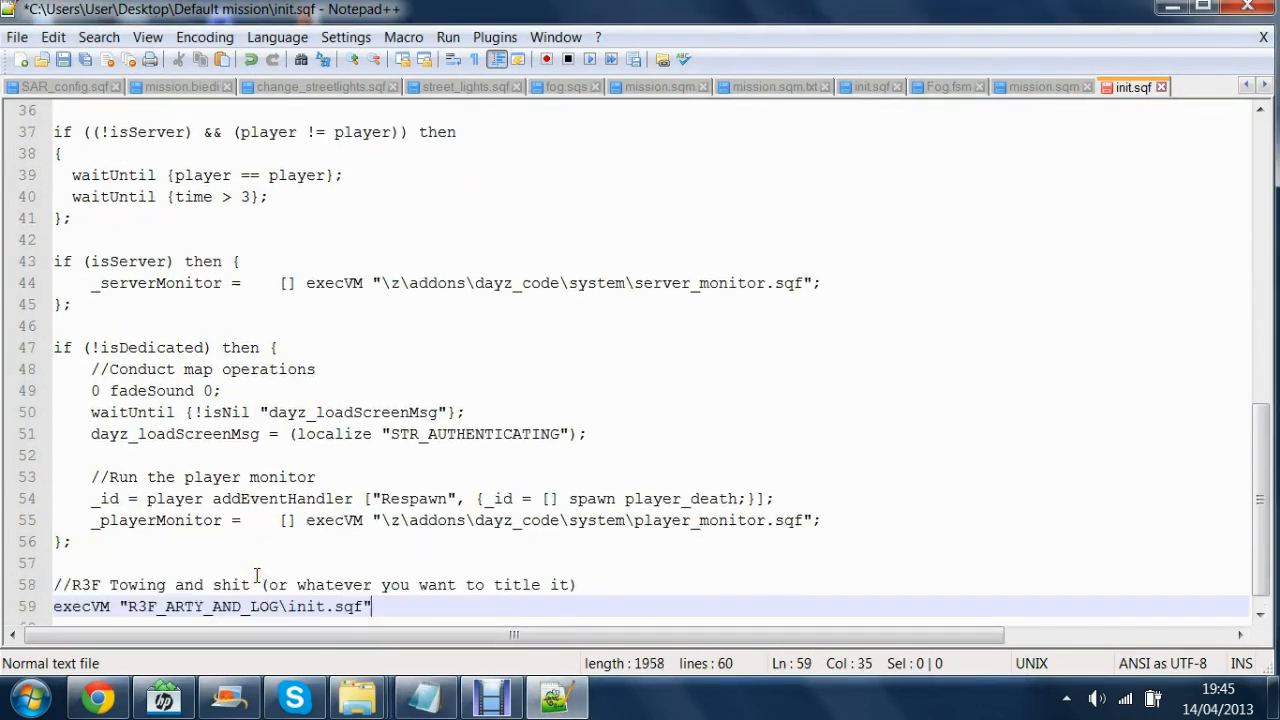
left_click(64, 60)
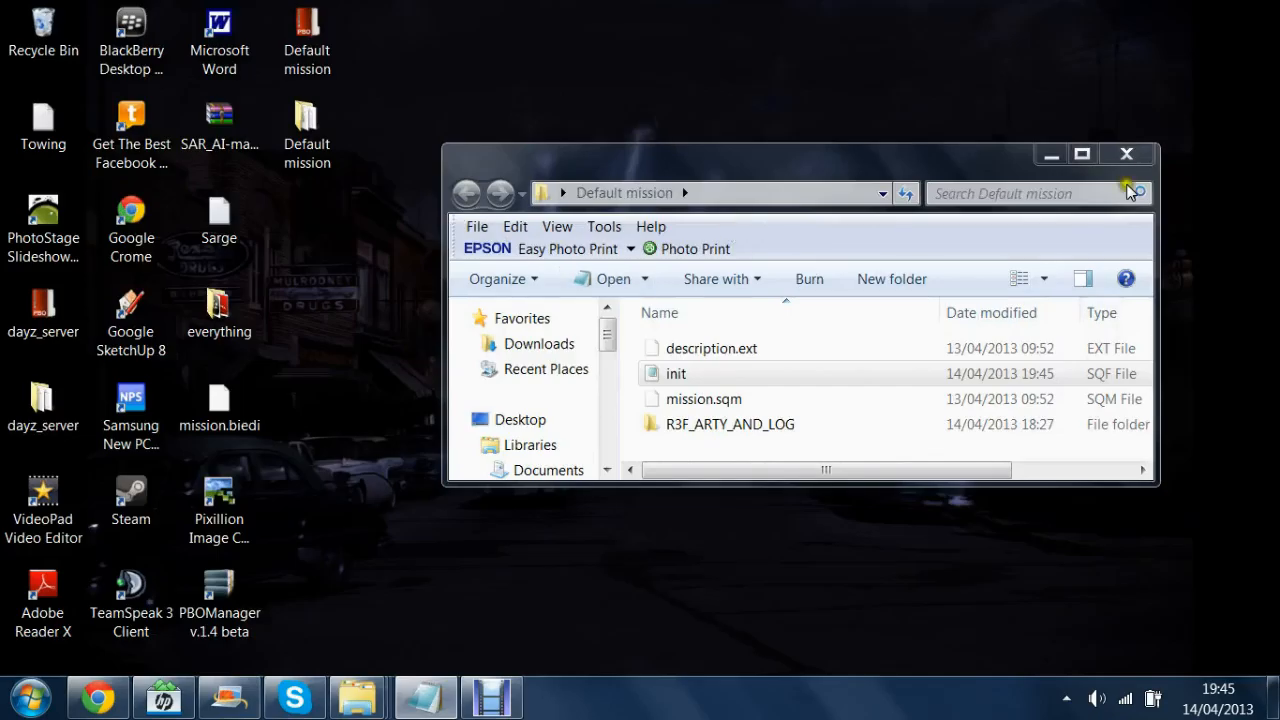
Step: Pack the edited Default mission folder back into a PBO and dismiss the console
left_click(1126, 152)
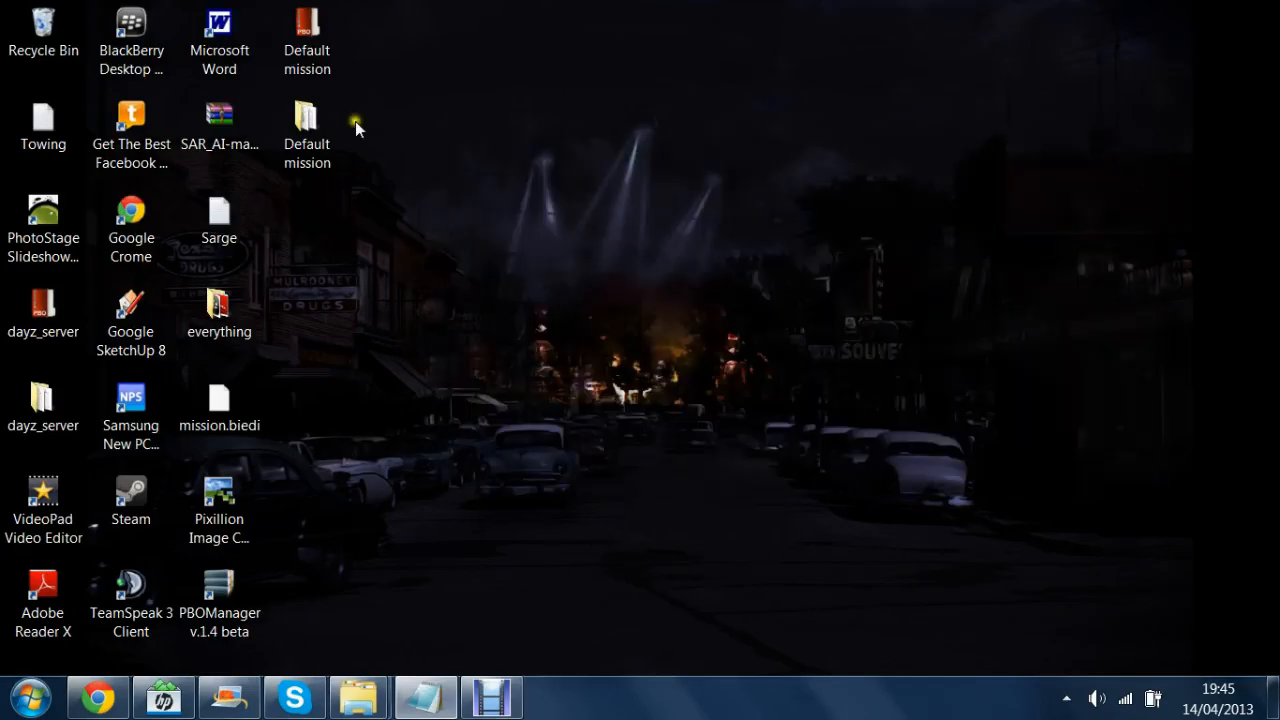
left_click(308, 30)
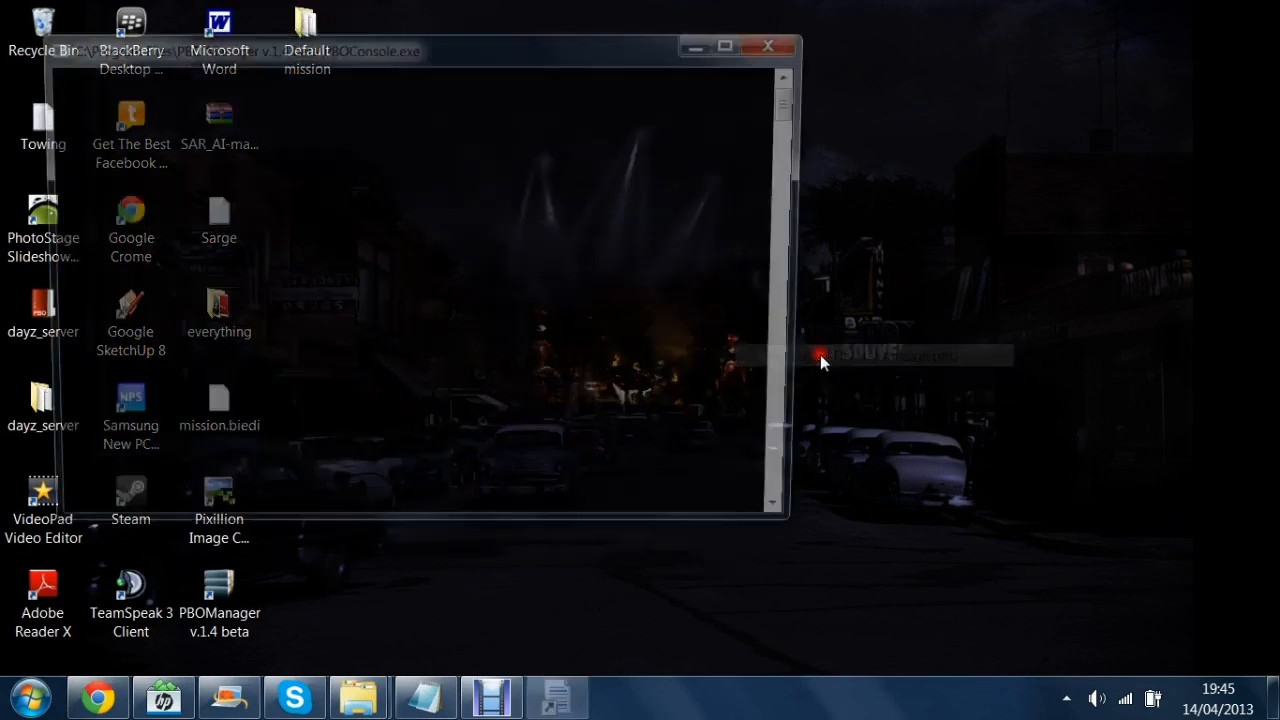
left_click(768, 46)
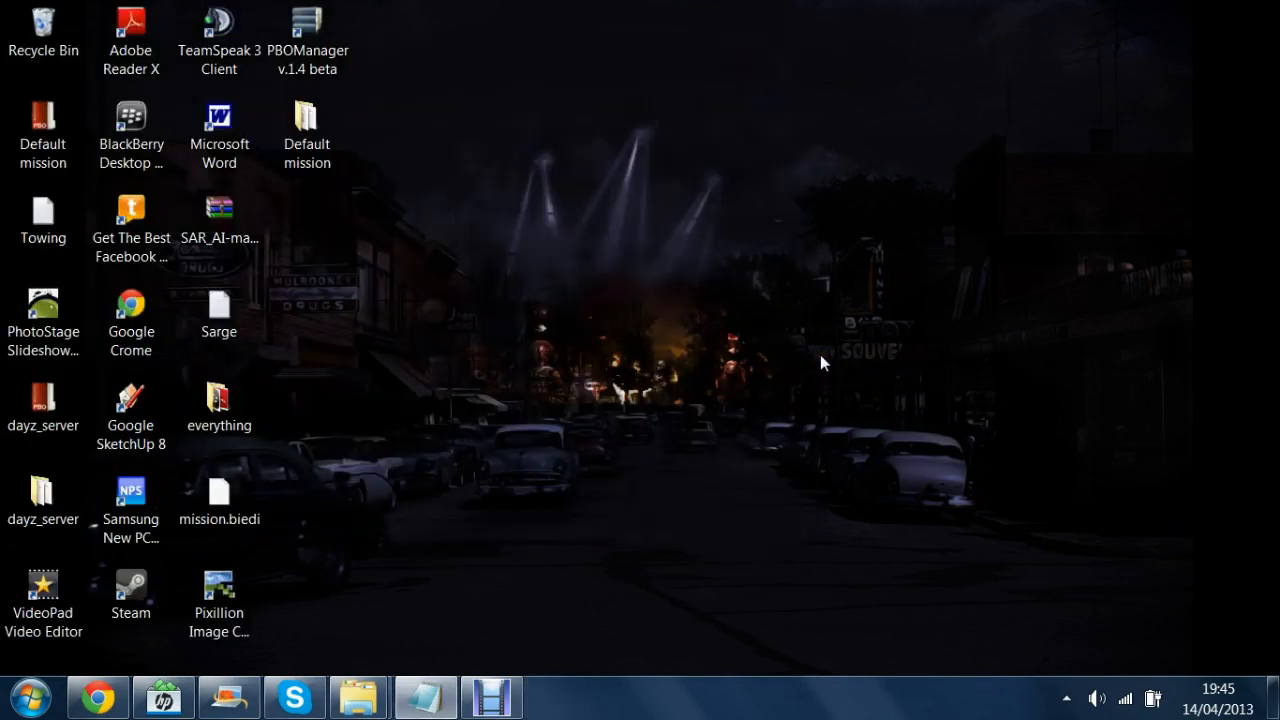